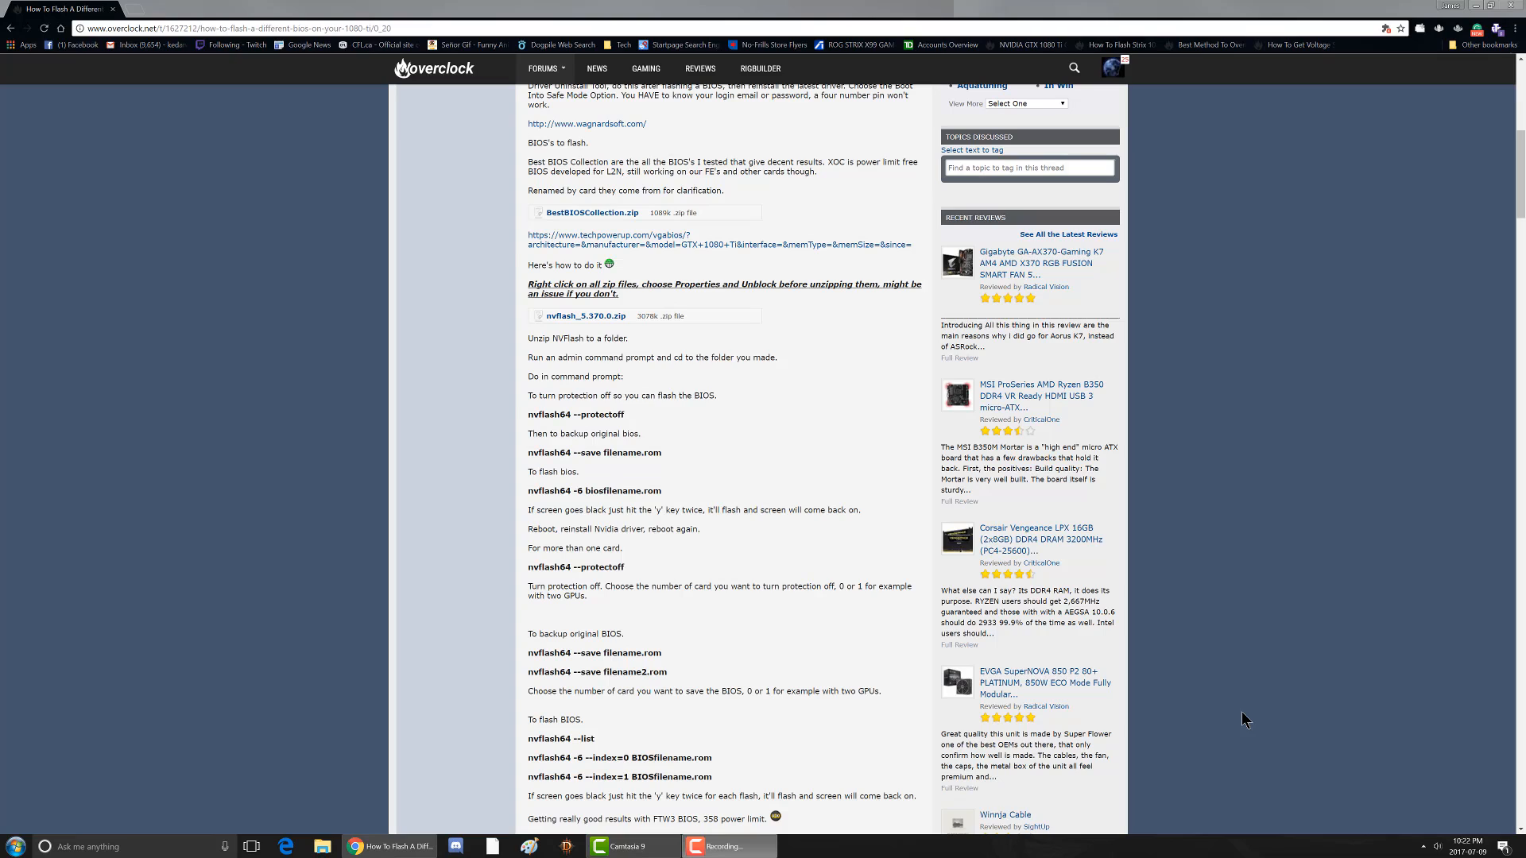
pyautogui.moveTo(1021, 552)
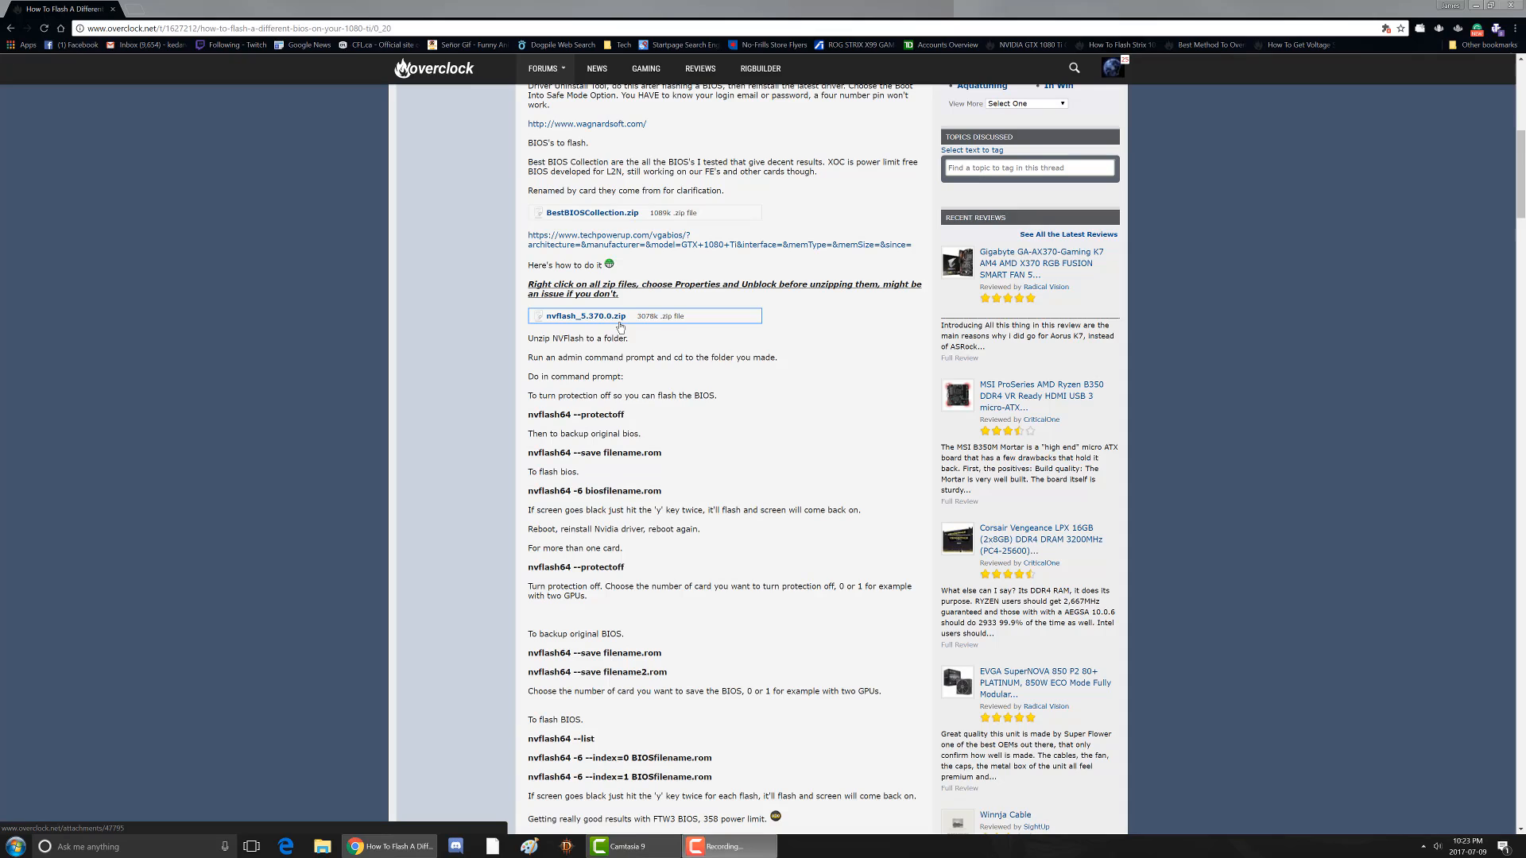
pyautogui.moveTo(725, 356)
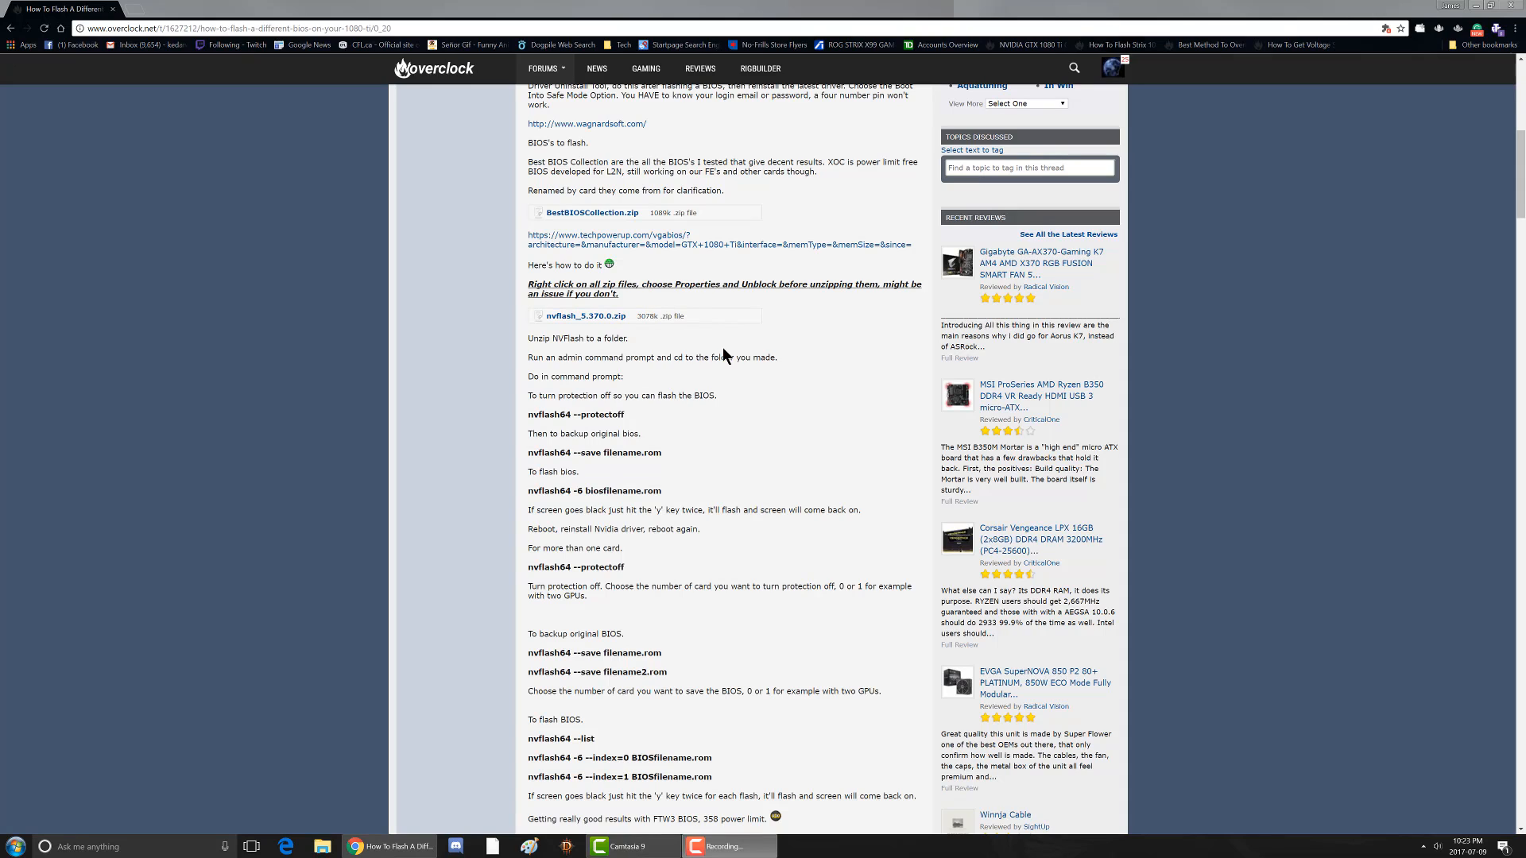
pyautogui.moveTo(501, 720)
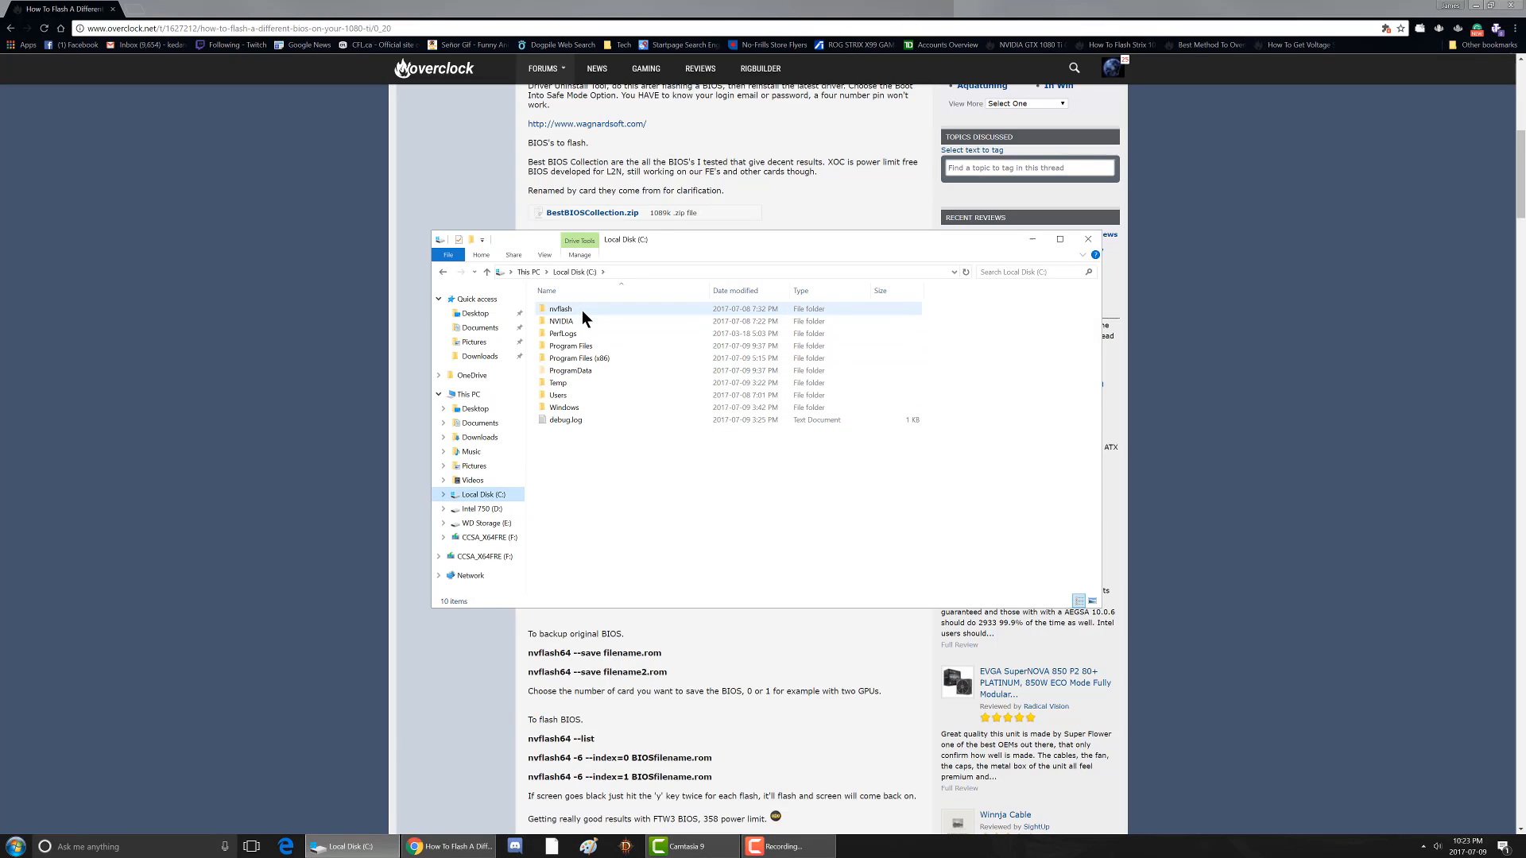
pyautogui.moveTo(561, 308)
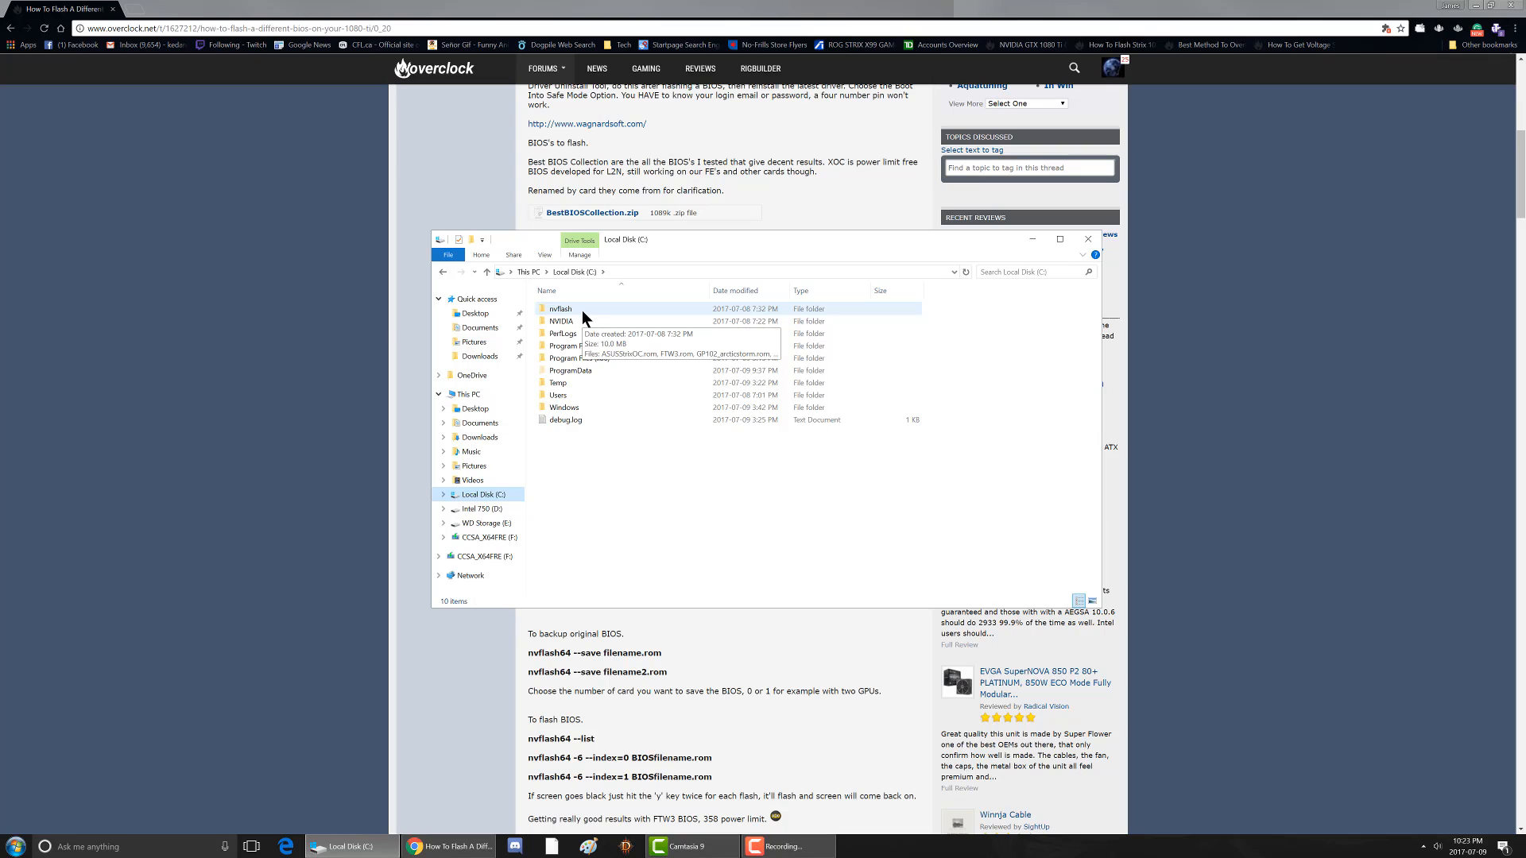
pyautogui.moveTo(579, 316)
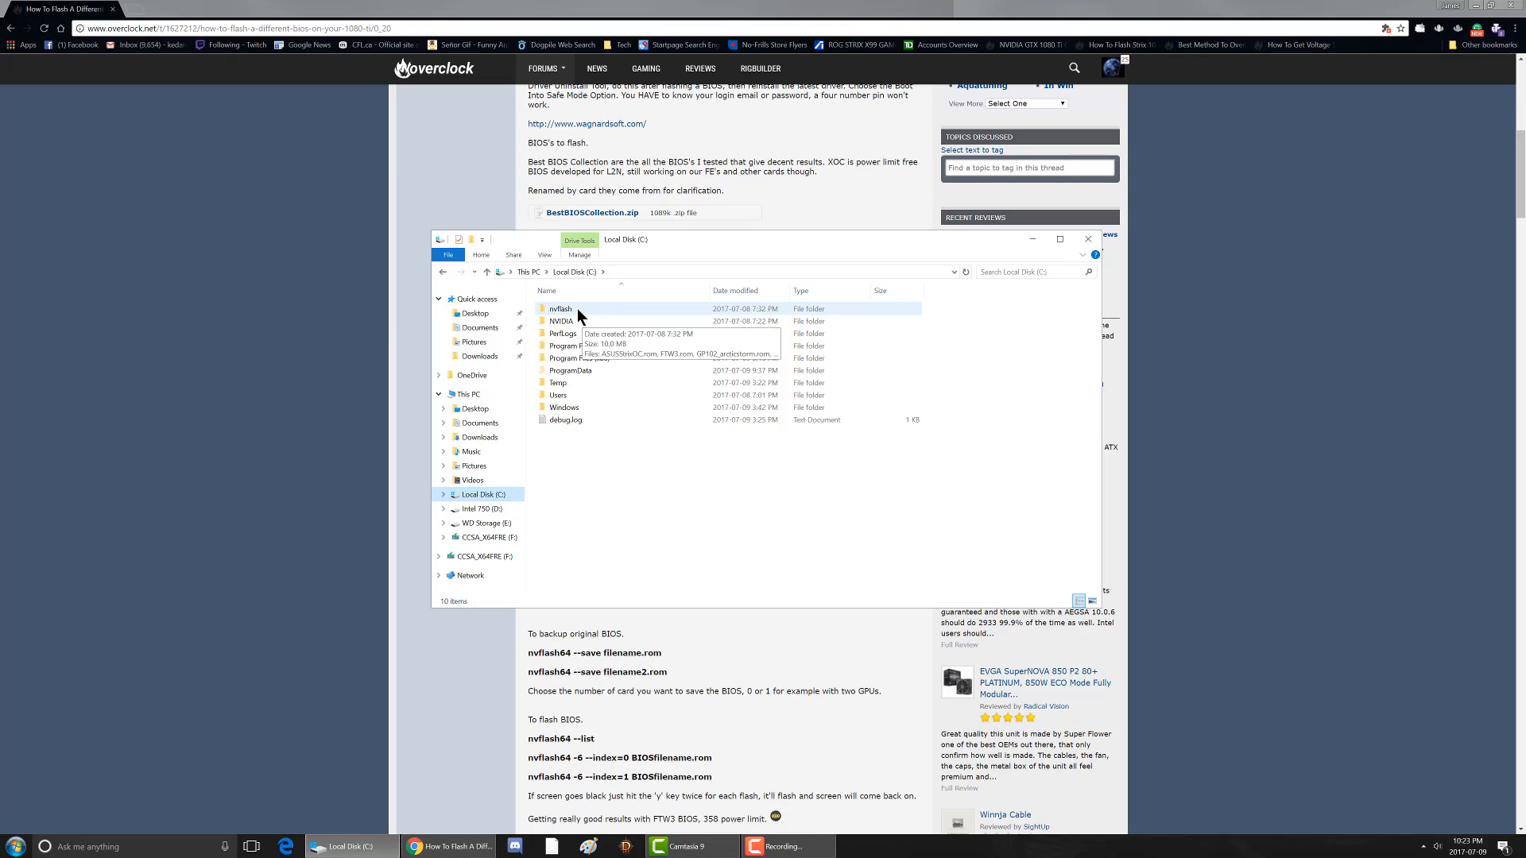
# Step: Bring up the Windows Start menu from the taskbar corner
pyautogui.click(14, 846)
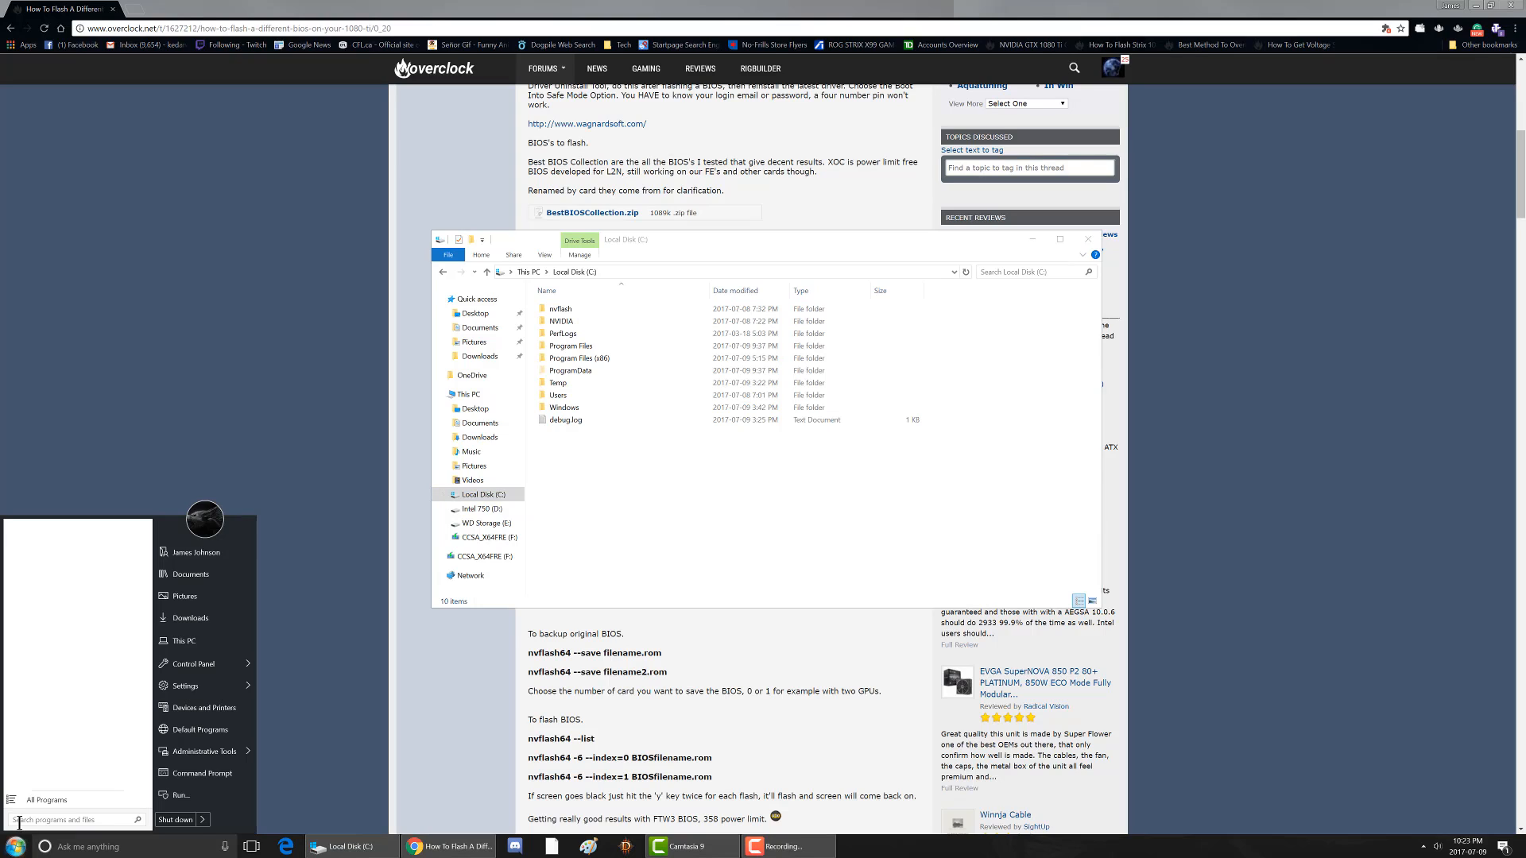
# Step: Search the Start menu for 'cmd' to list cmd.exe
pyautogui.write('cmd')
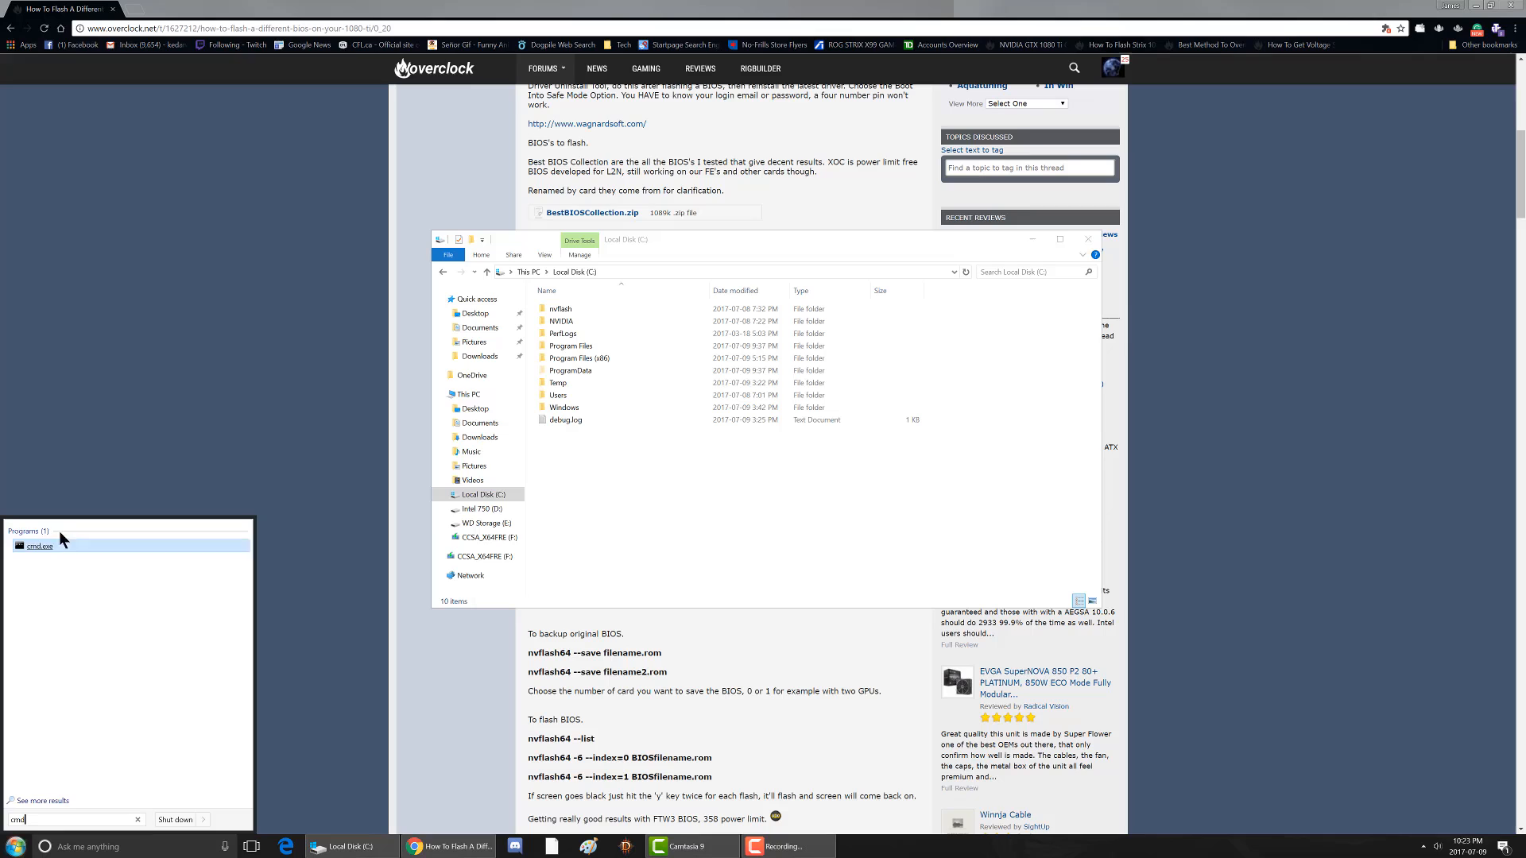
pyautogui.moveTo(41, 545)
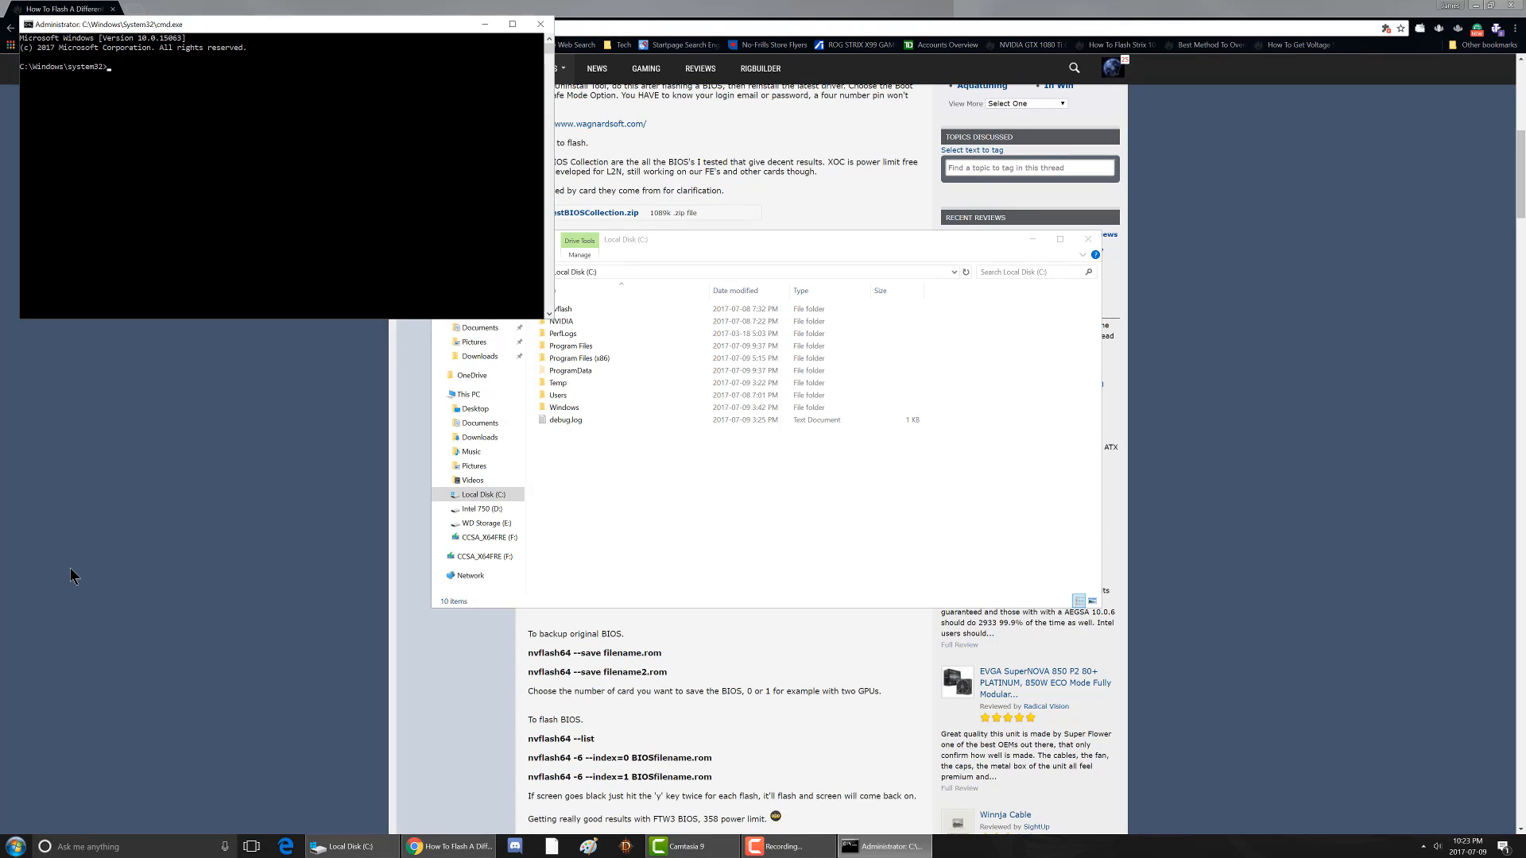
# Step: Change the prompt's working directory with cd C:/nvflash
pyautogui.write('cd')
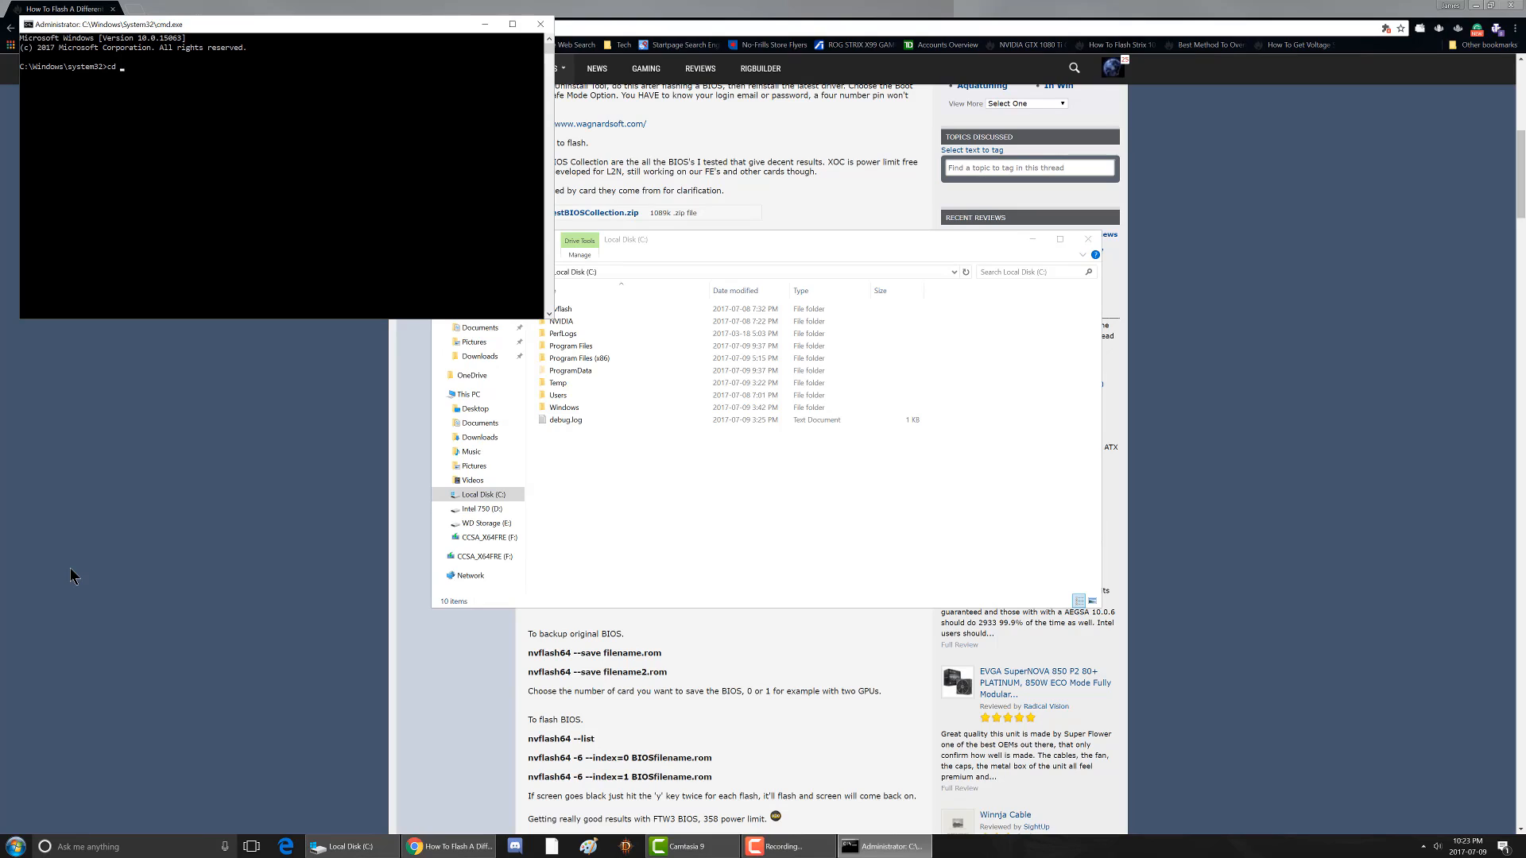
pyautogui.write('C:/')
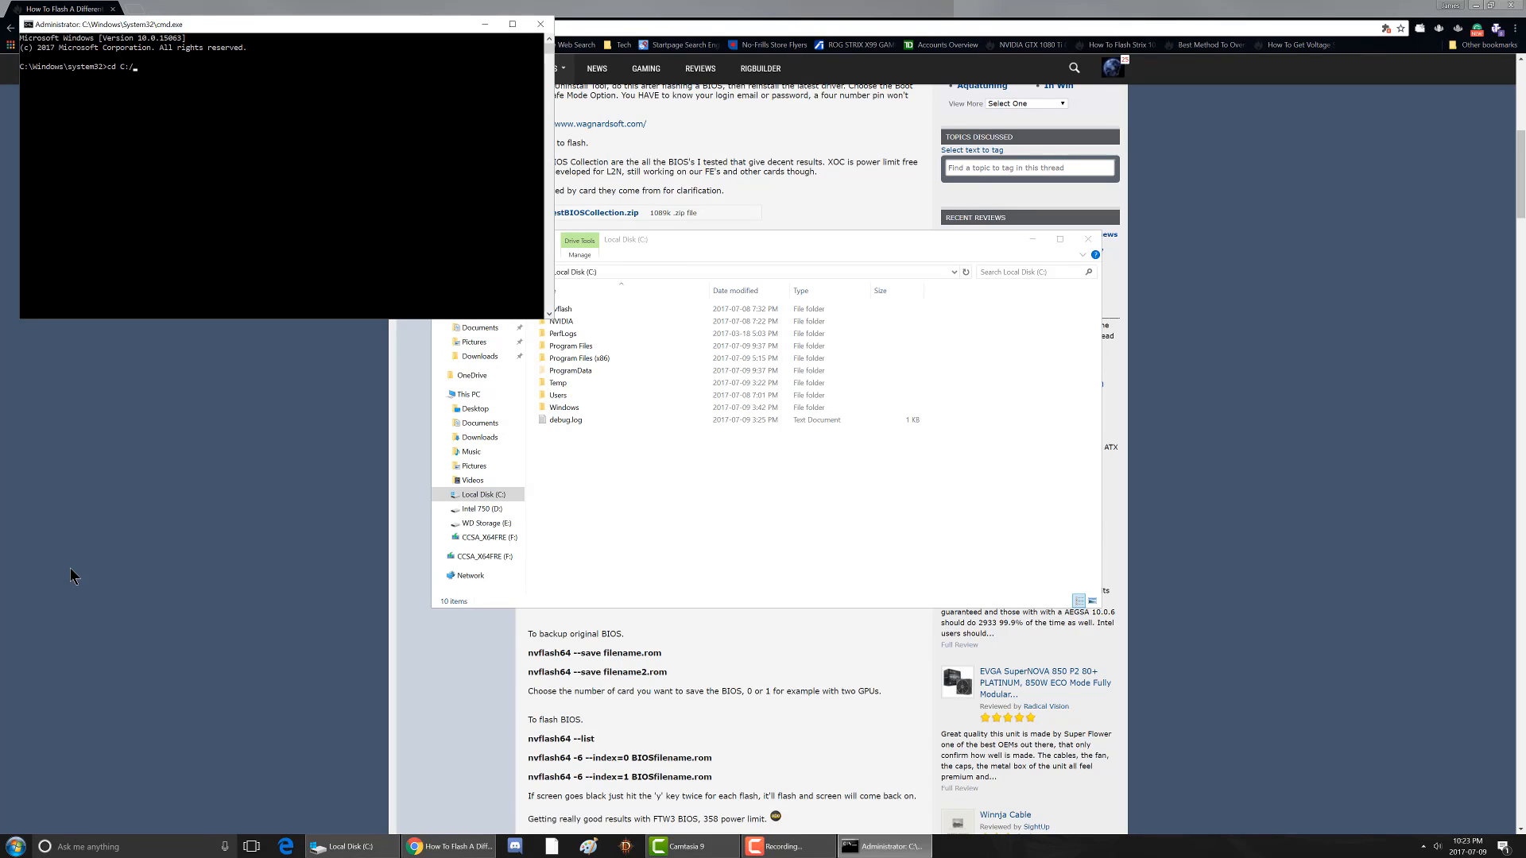
pyautogui.write('nvflash')
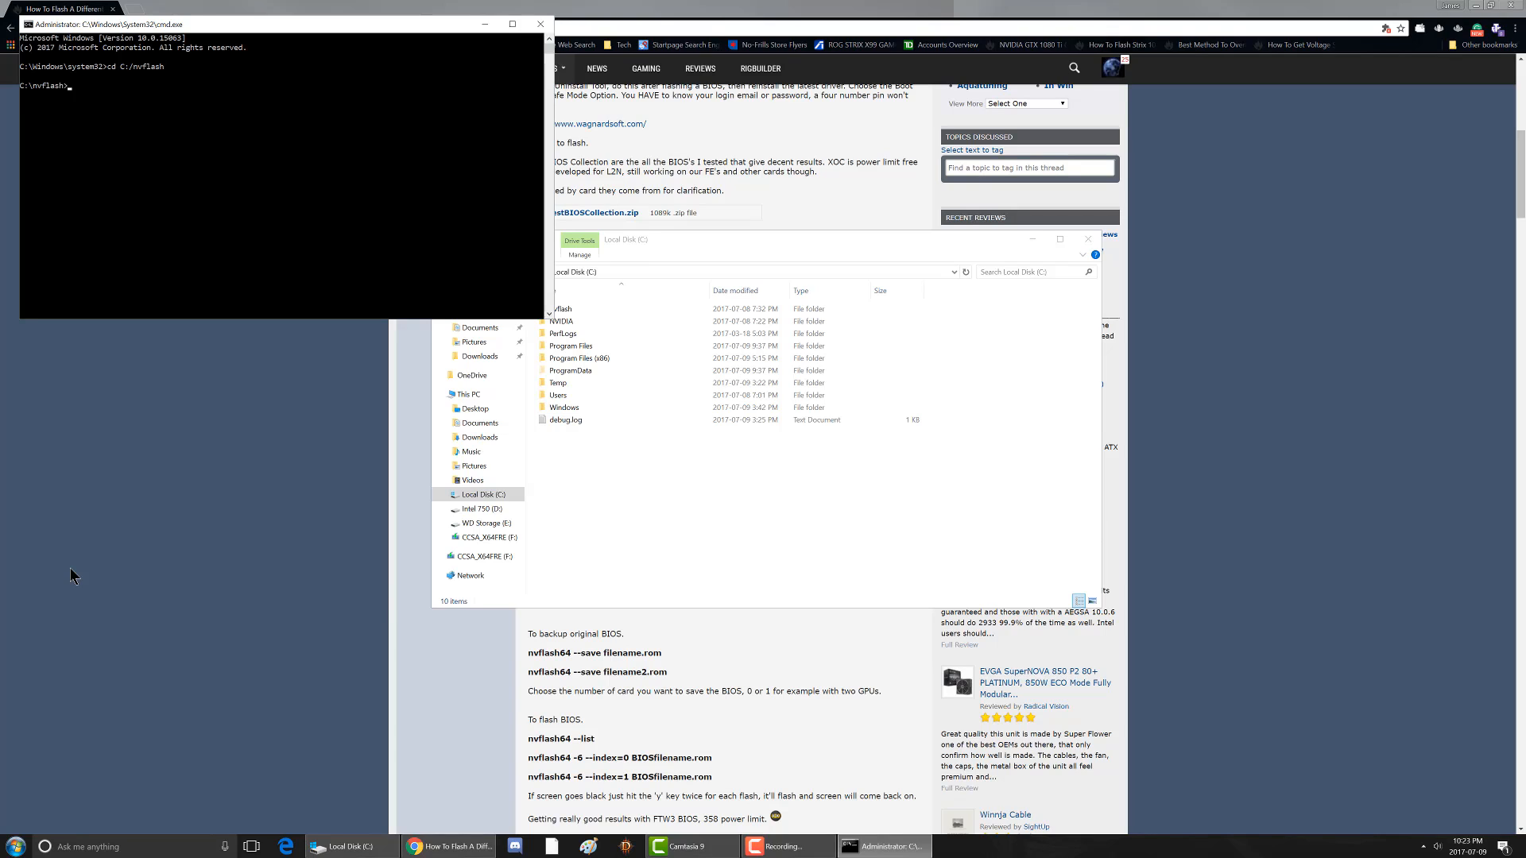
pyautogui.moveTo(1087, 240)
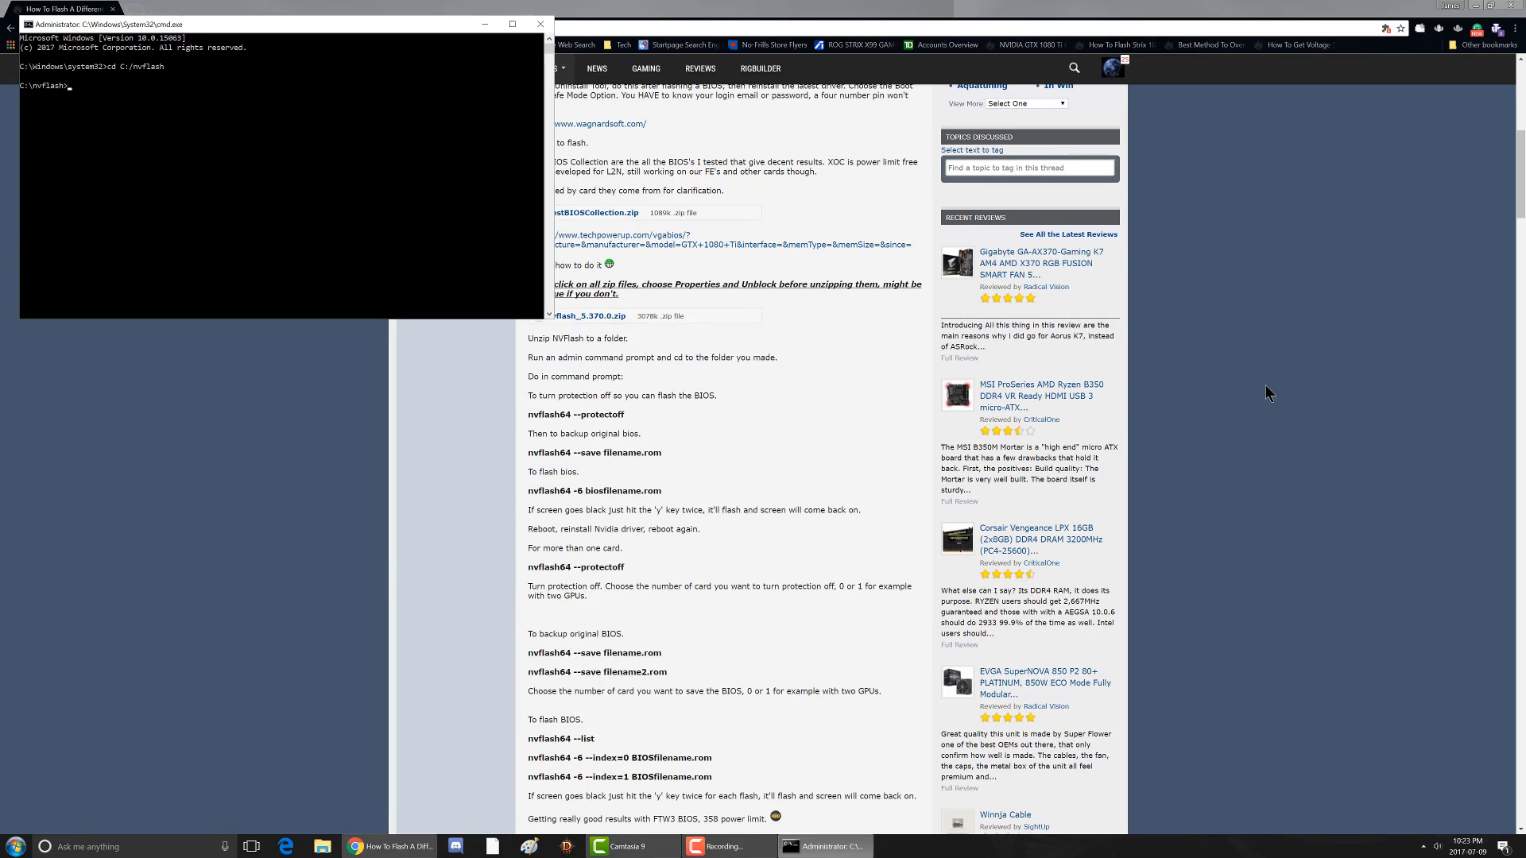
pyautogui.moveTo(874, 555)
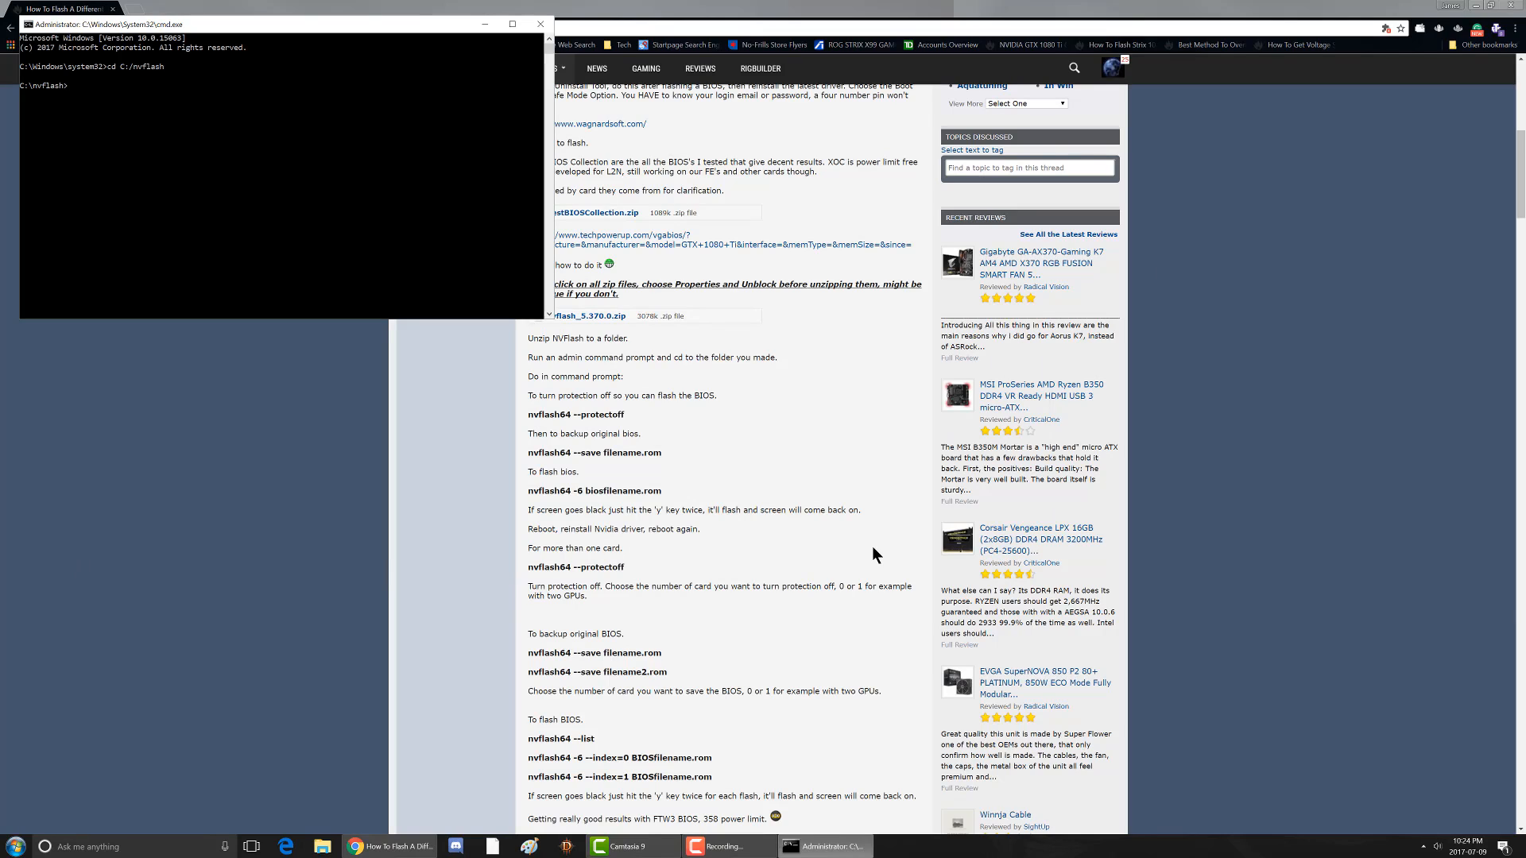
pyautogui.moveTo(643, 514)
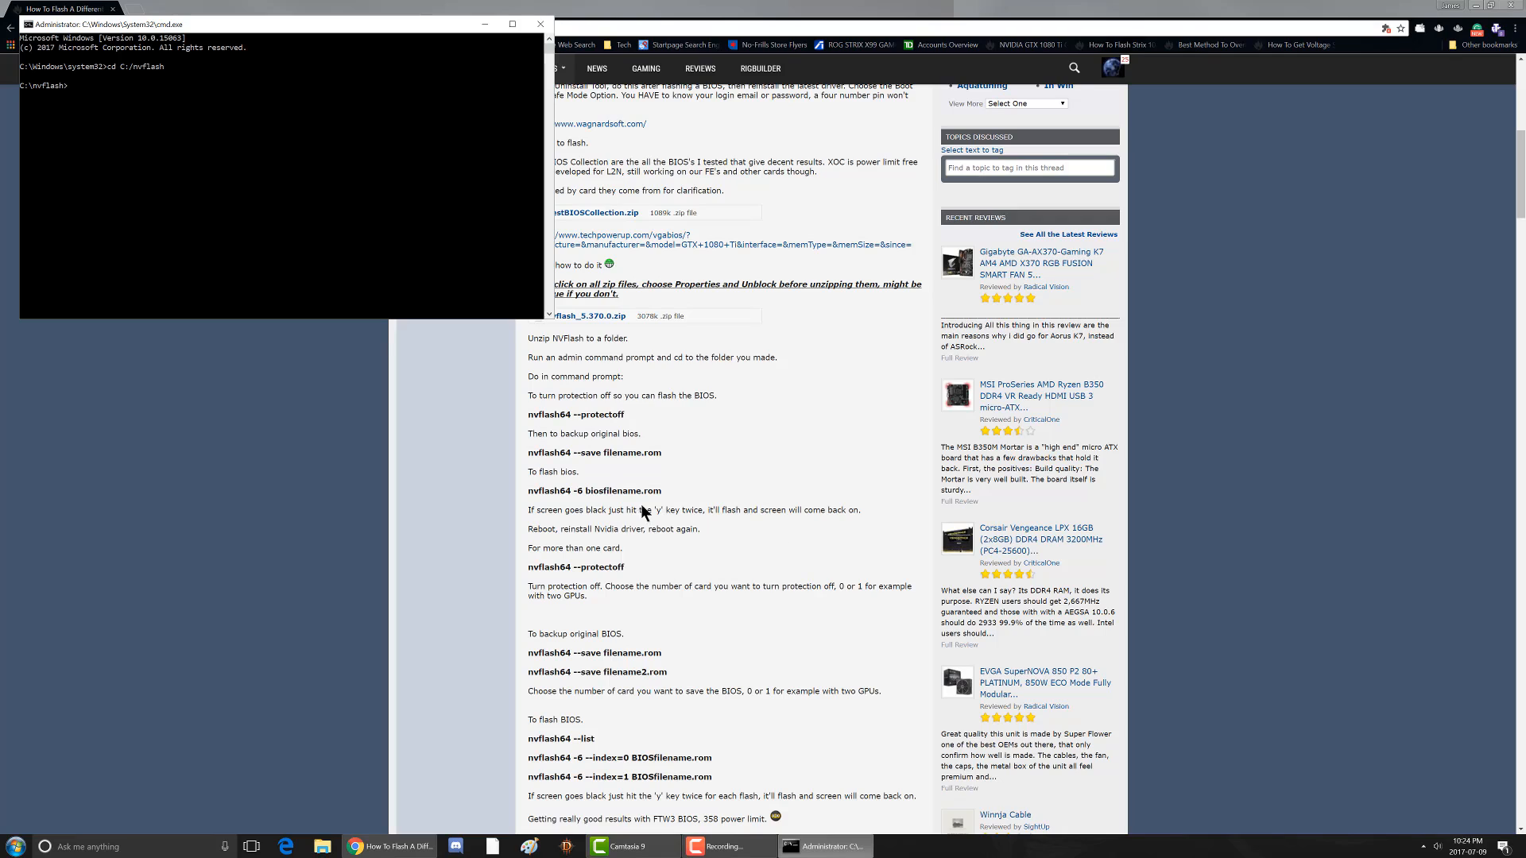
pyautogui.moveTo(650, 510)
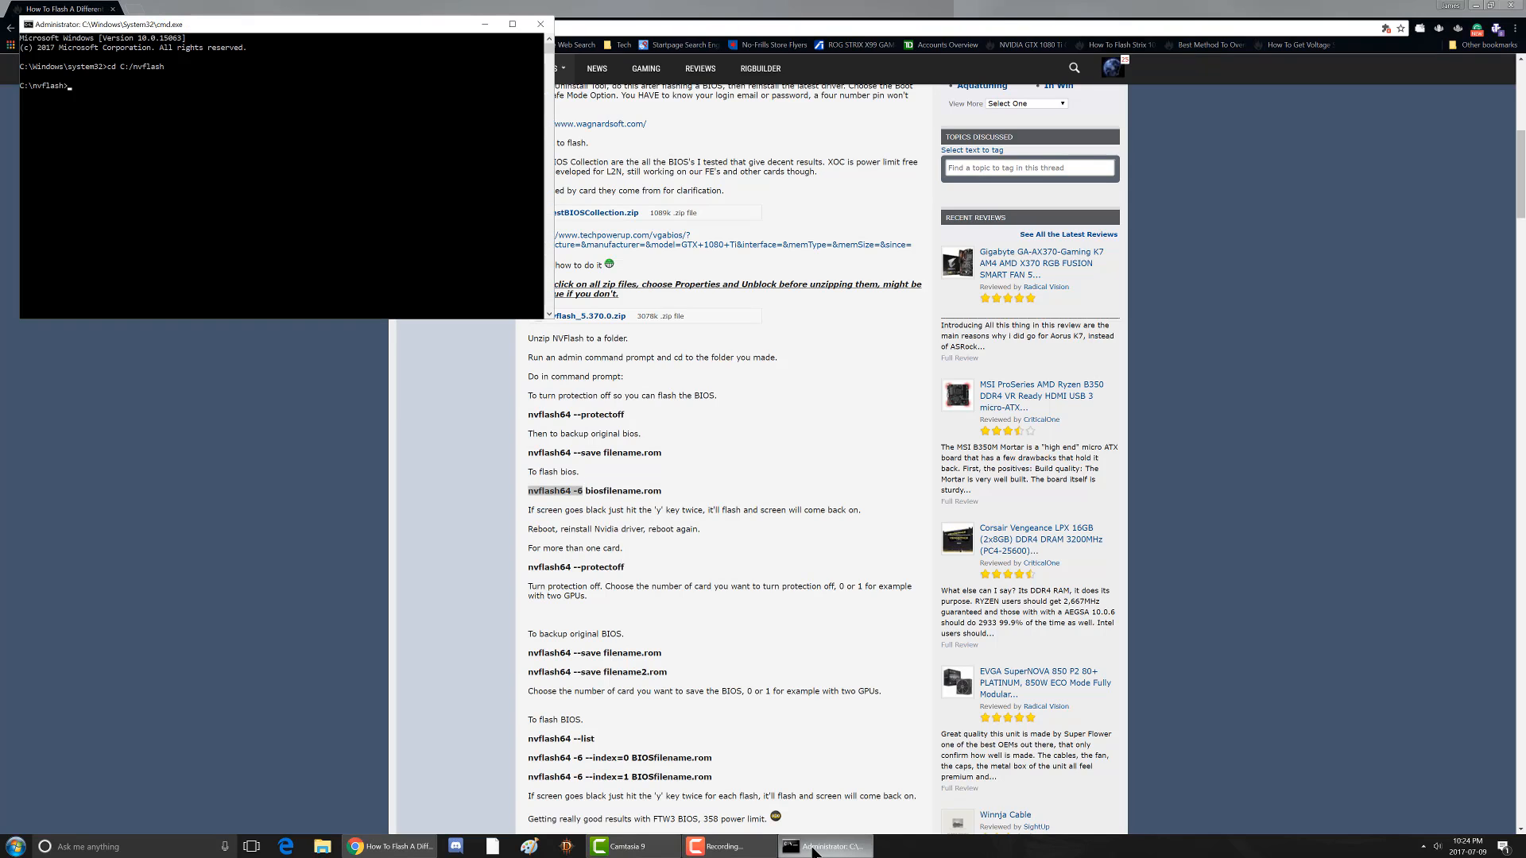
# Step: Enter the flash command nvflash64 -6 XOC.rom at the C:\nvflash prompt
pyautogui.write('nvflash64 -6 x')
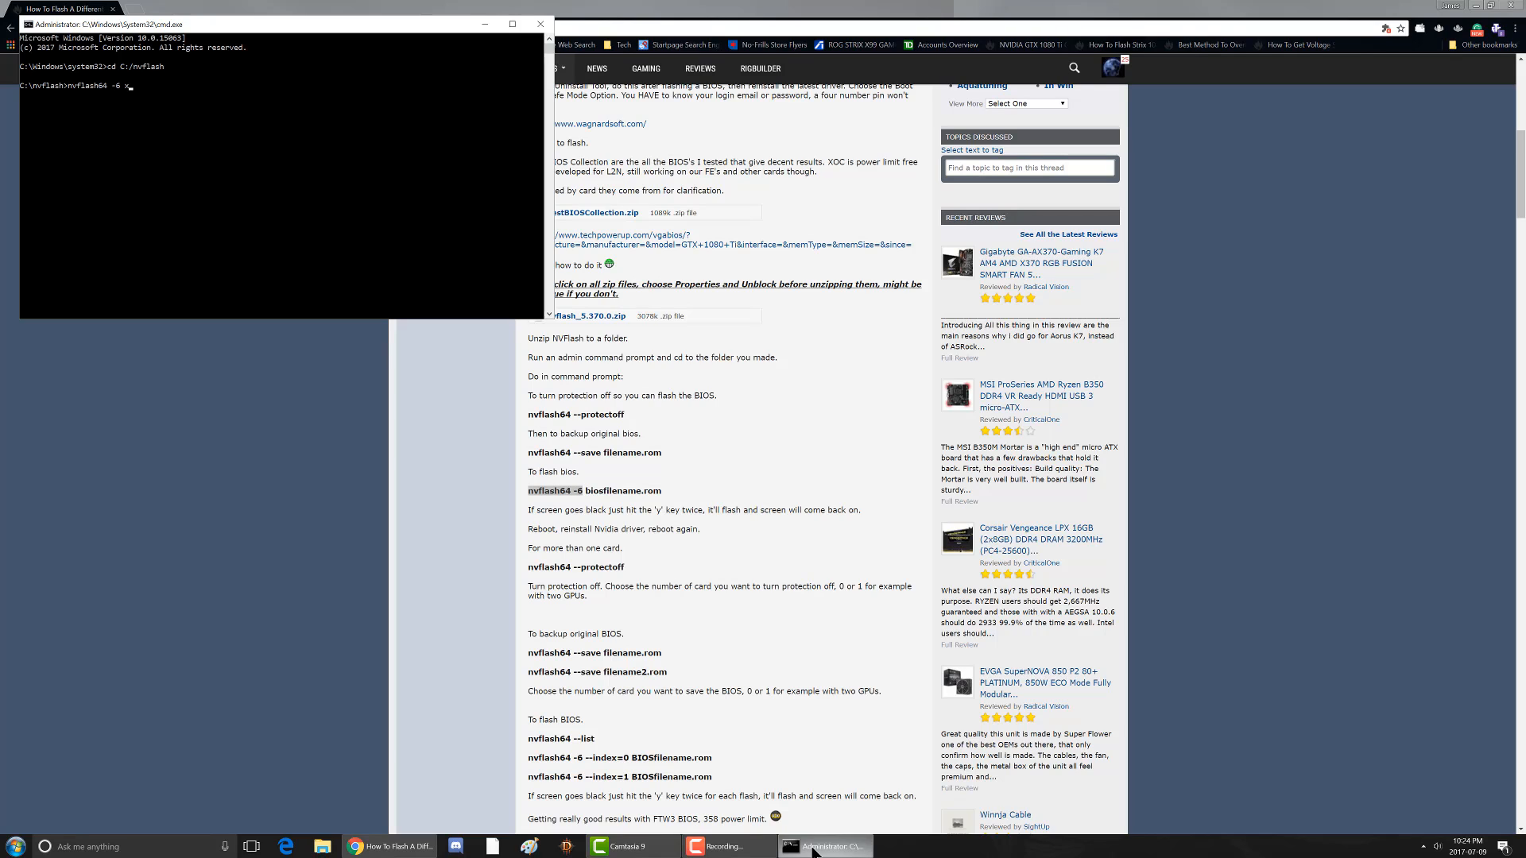
pyautogui.write('XOC.rom')
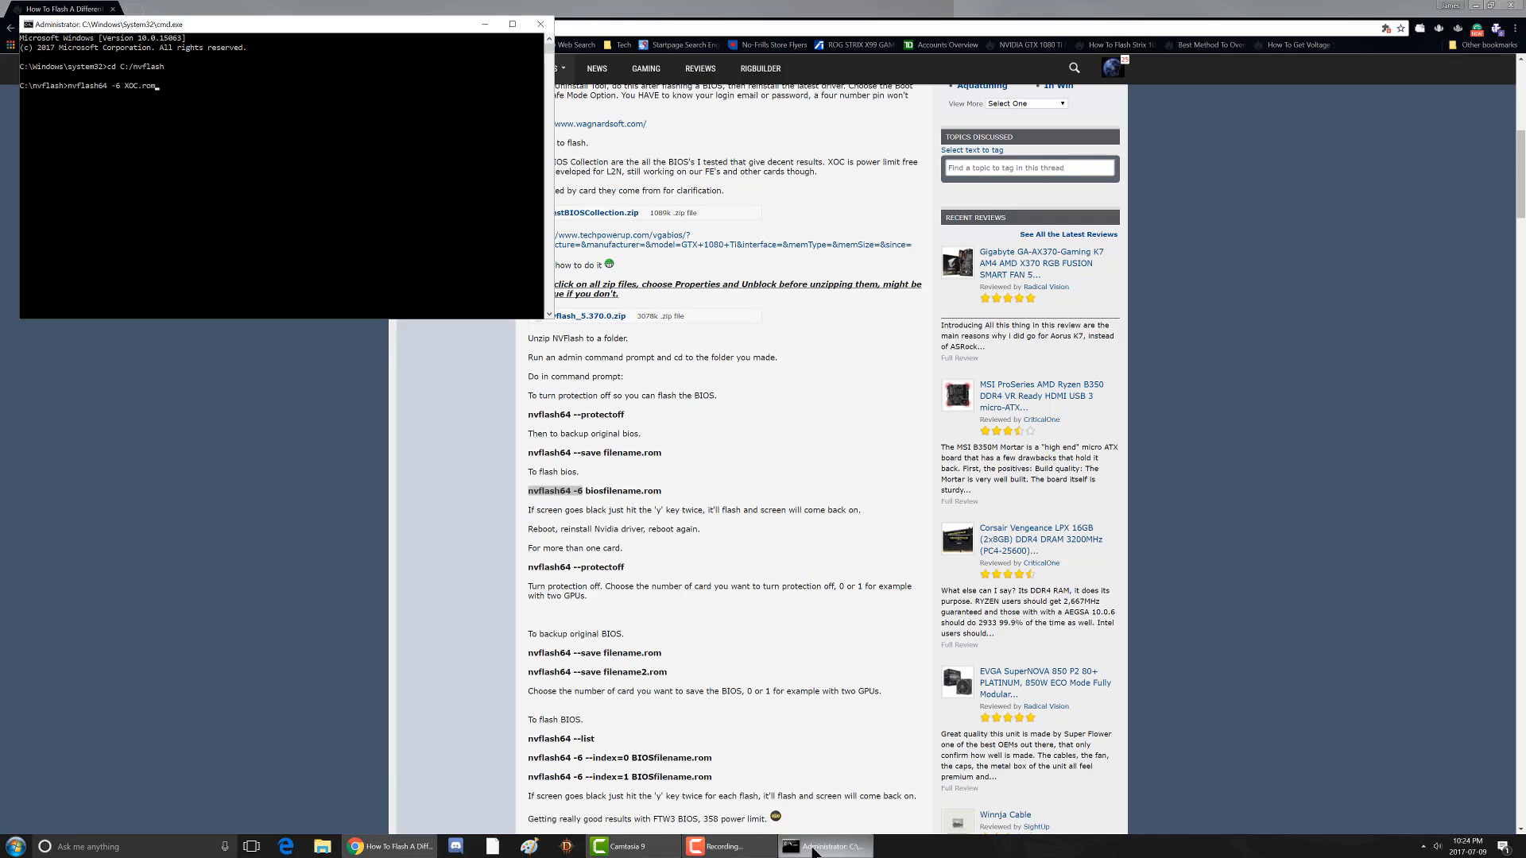